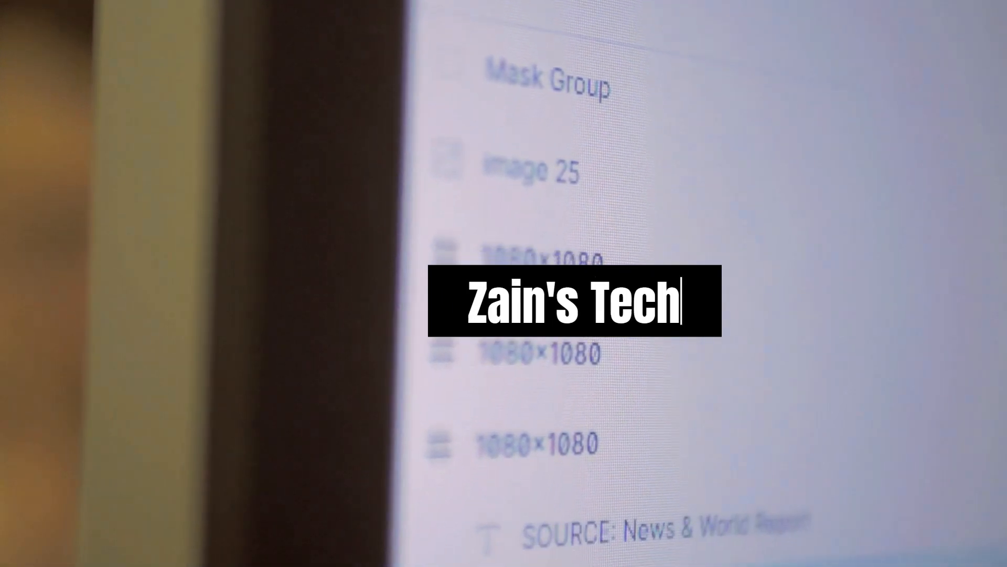
Scroll the Waterfox homepage with its 'browse the web today' headline and Windows download offer
scroll(down, 3)
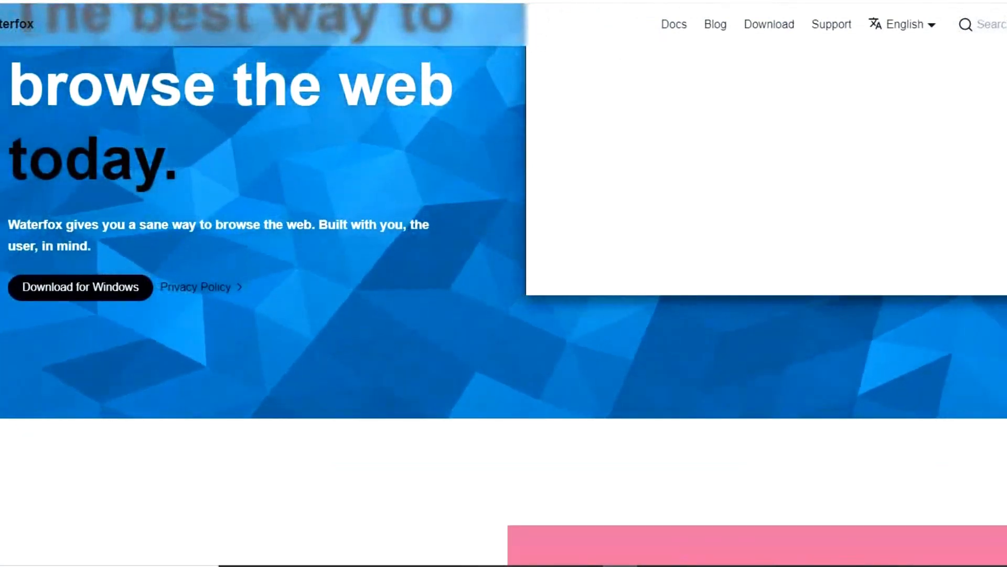
Scroll up on the SMPlayer homepage to its free download offer and quick-look overview
scroll(up, 3)
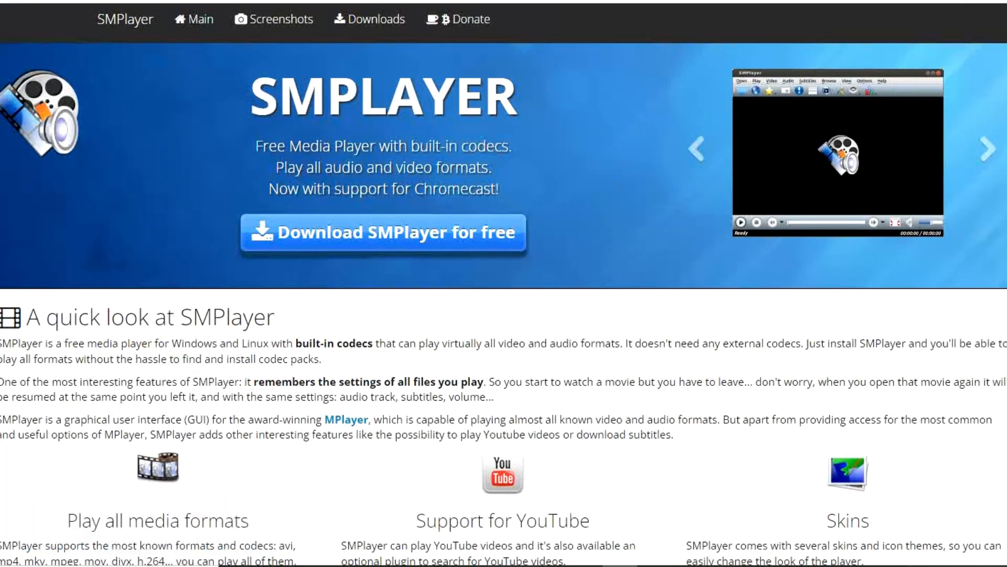
Scroll down the SMPlayer homepage through the quick look section
click(990, 148)
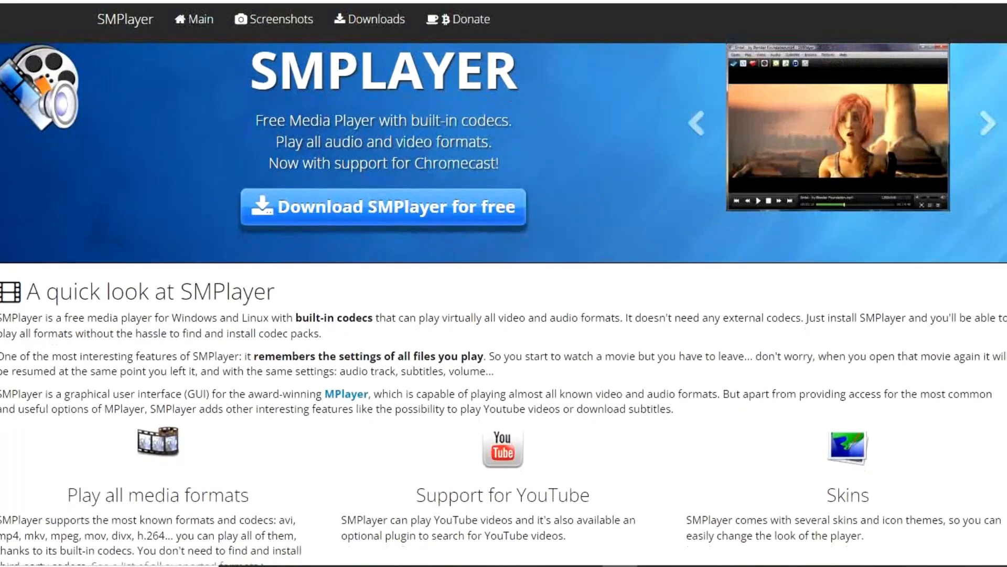
scroll(down, 3)
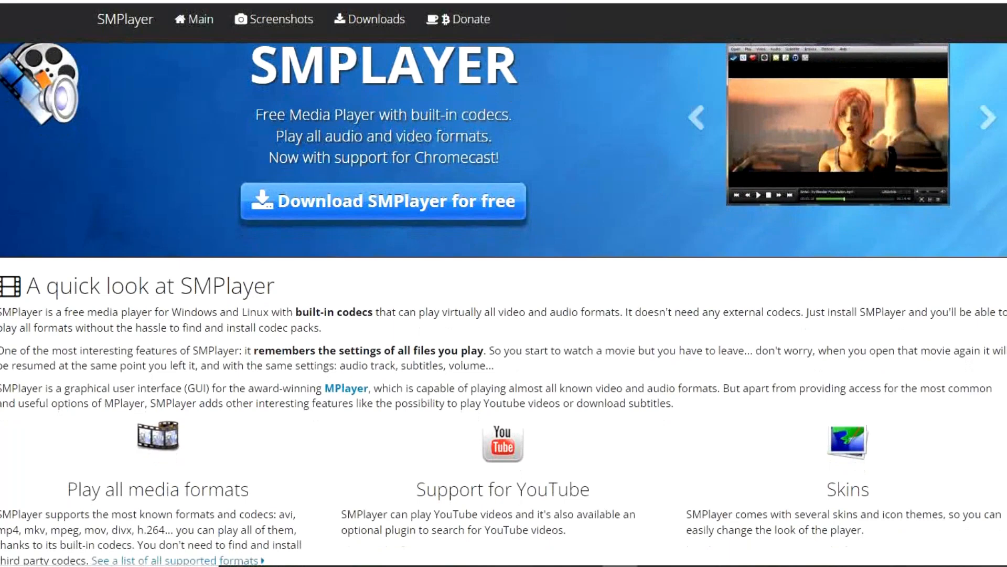
scroll(down, 3)
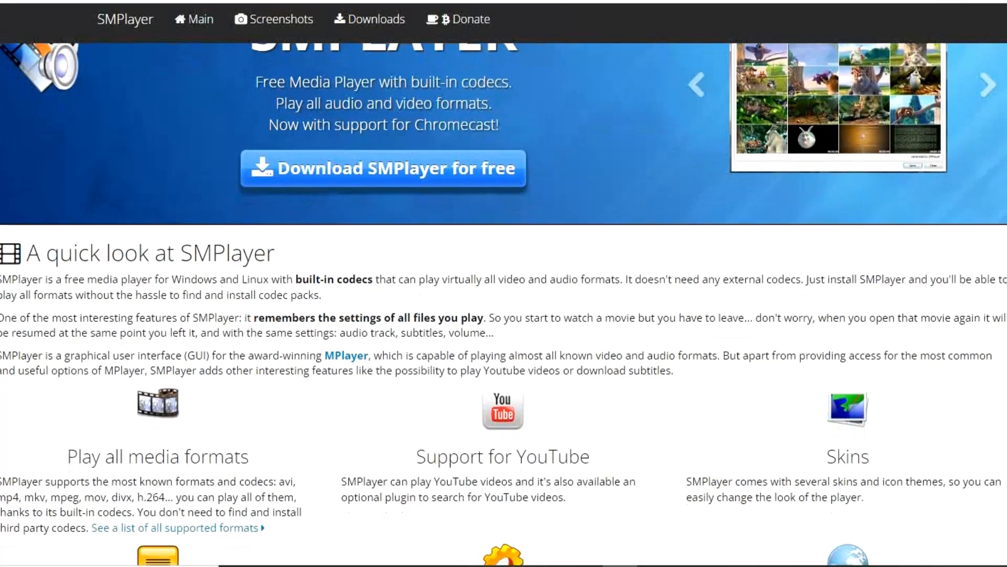
scroll(down, 3)
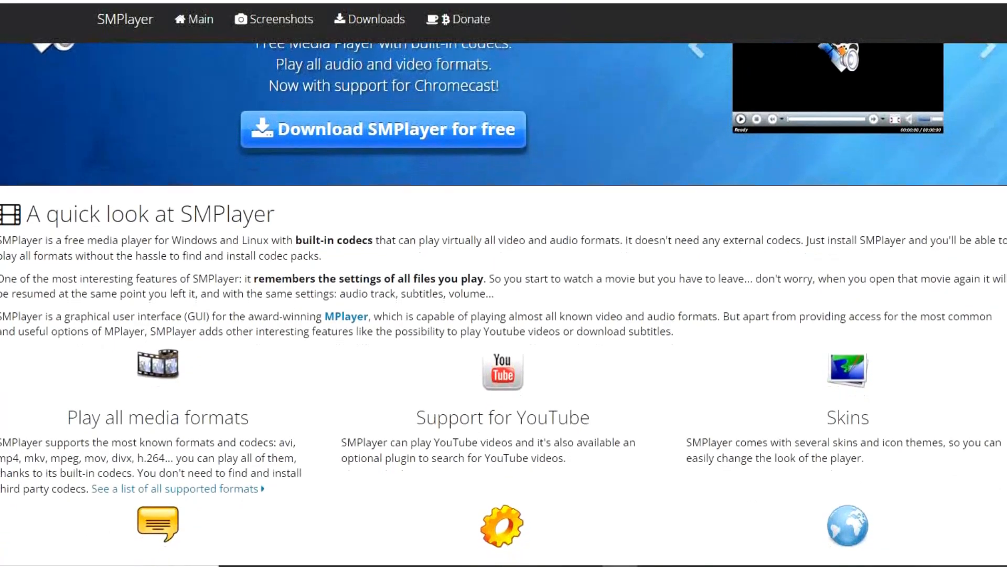
scroll(down, 3)
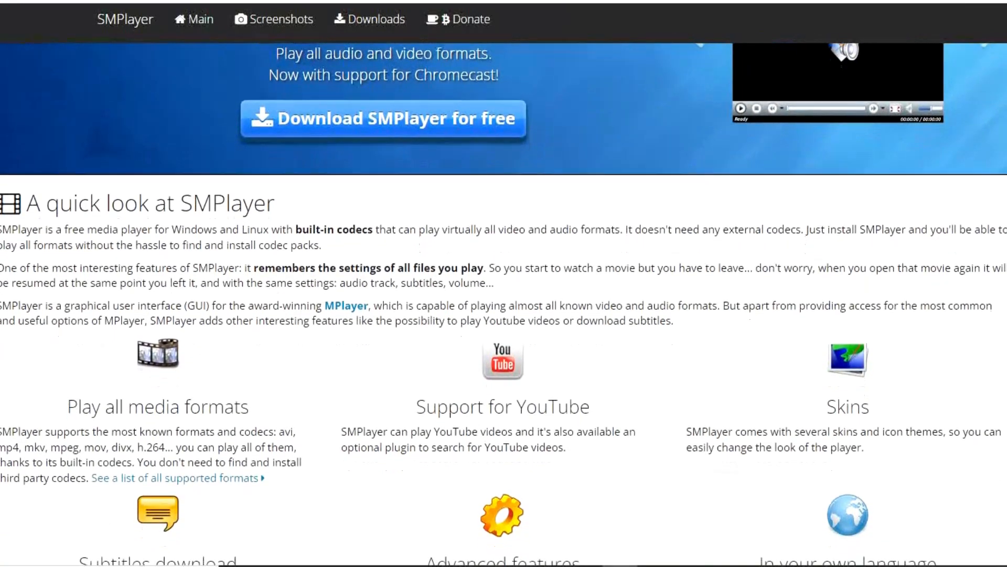
scroll(down, 3)
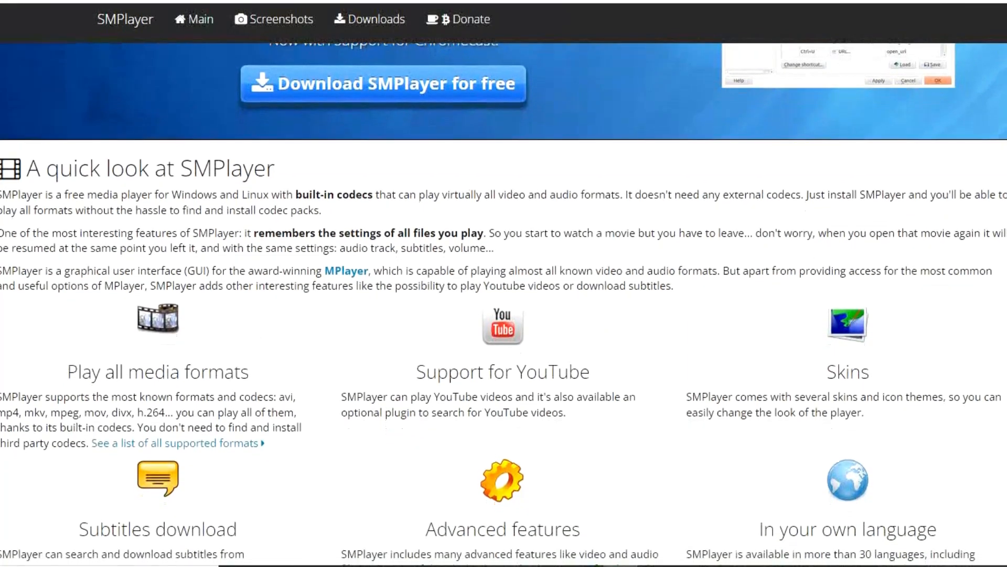
scroll(down, 3)
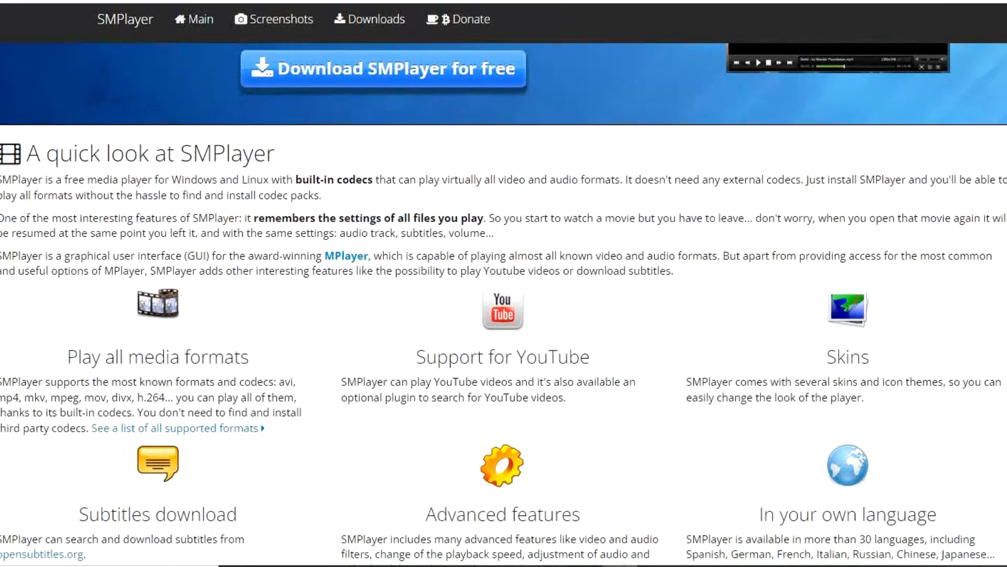
Scroll through the feature grid down to Multi-platform, Free and open source and MPlayer
scroll(down, 3)
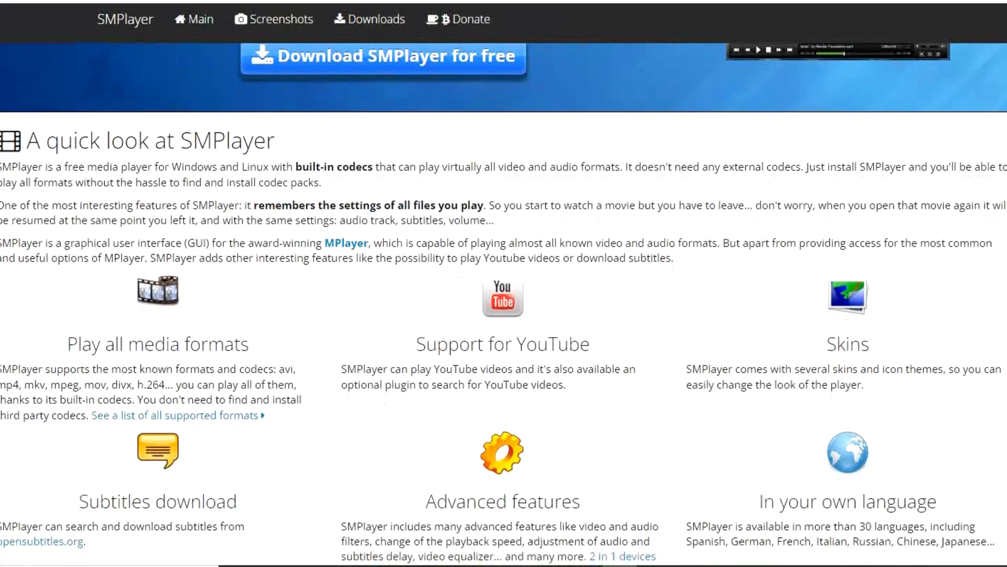
scroll(down, 3)
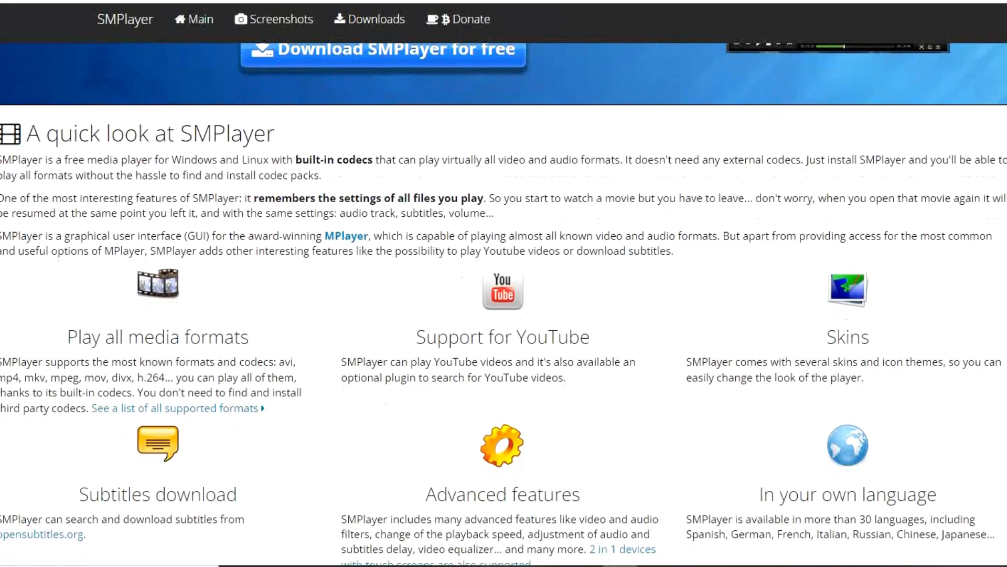
scroll(down, 3)
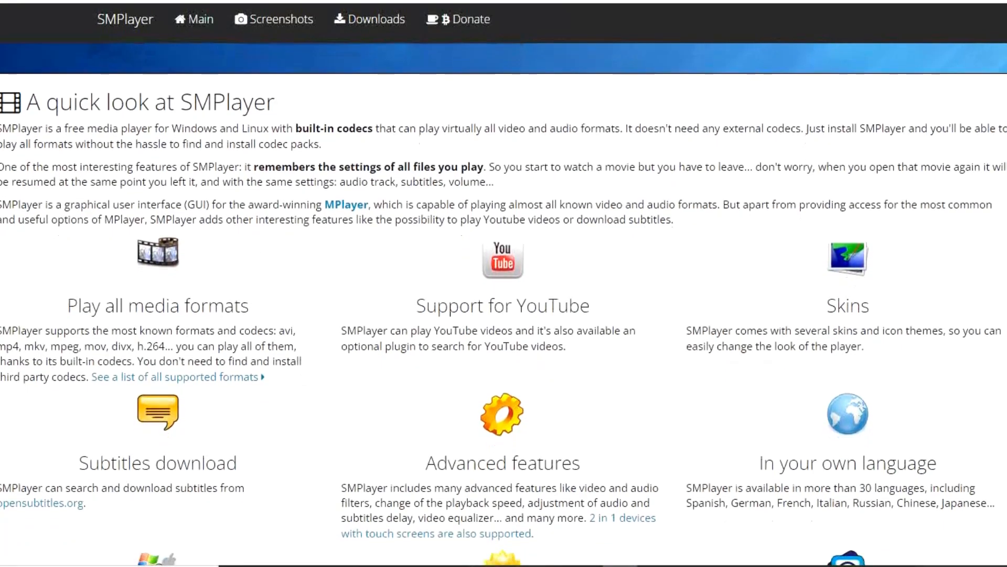
scroll(down, 3)
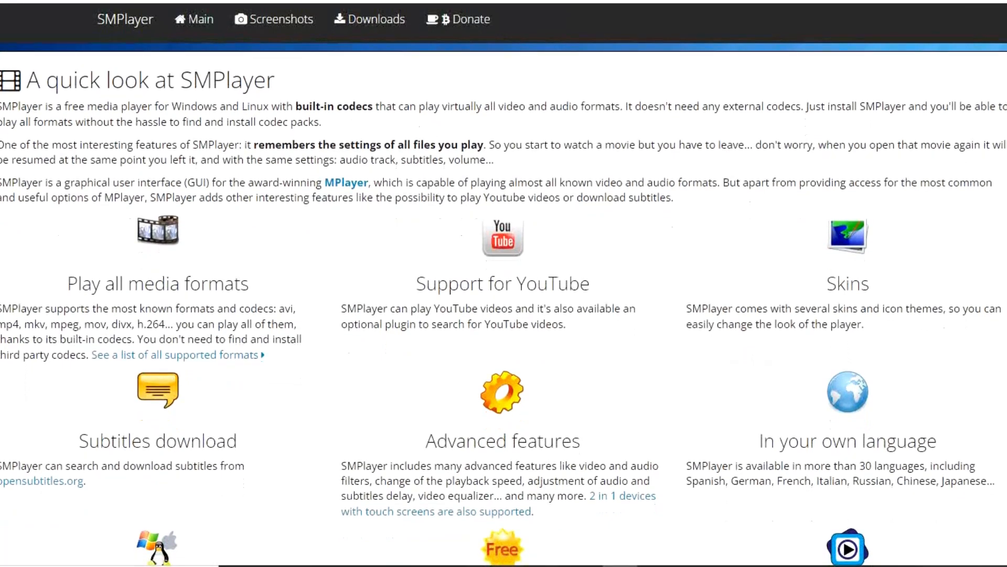
scroll(up, 3)
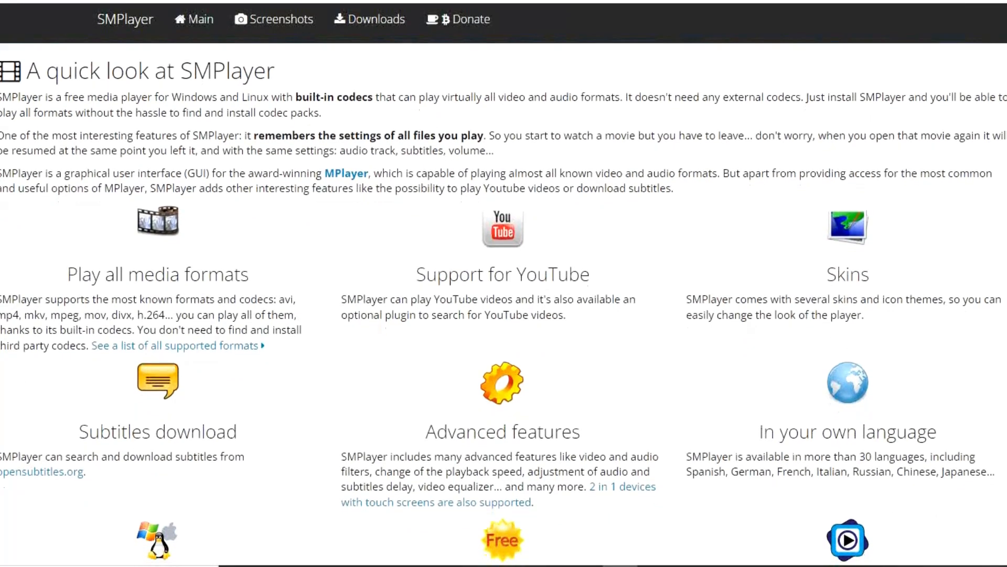
scroll(down, 3)
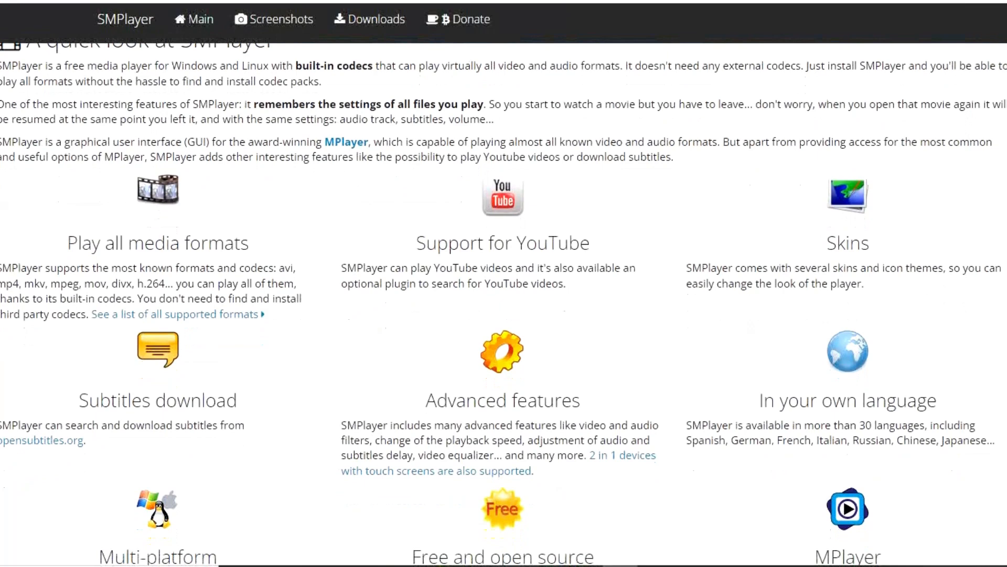
scroll(down, 3)
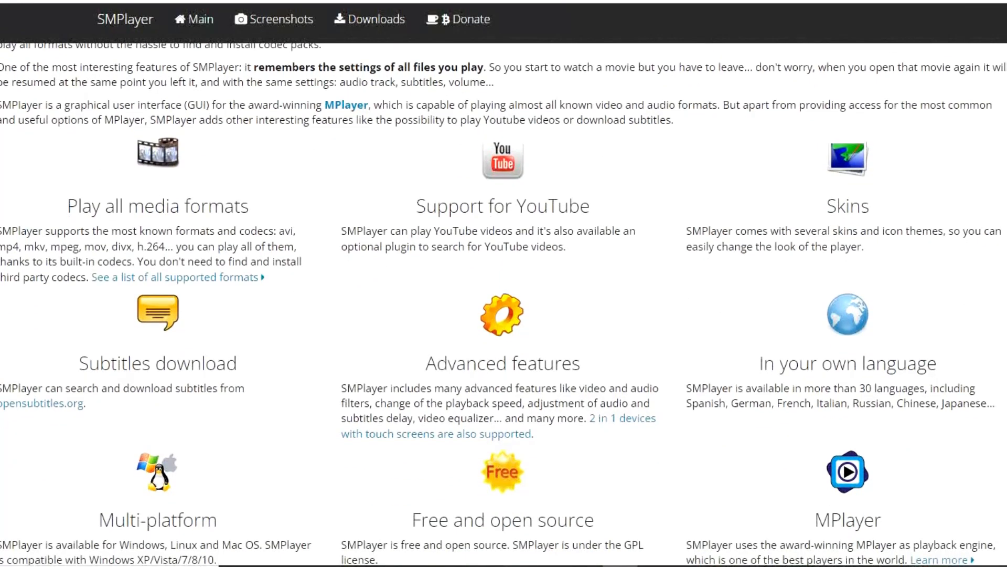
scroll(down, 3)
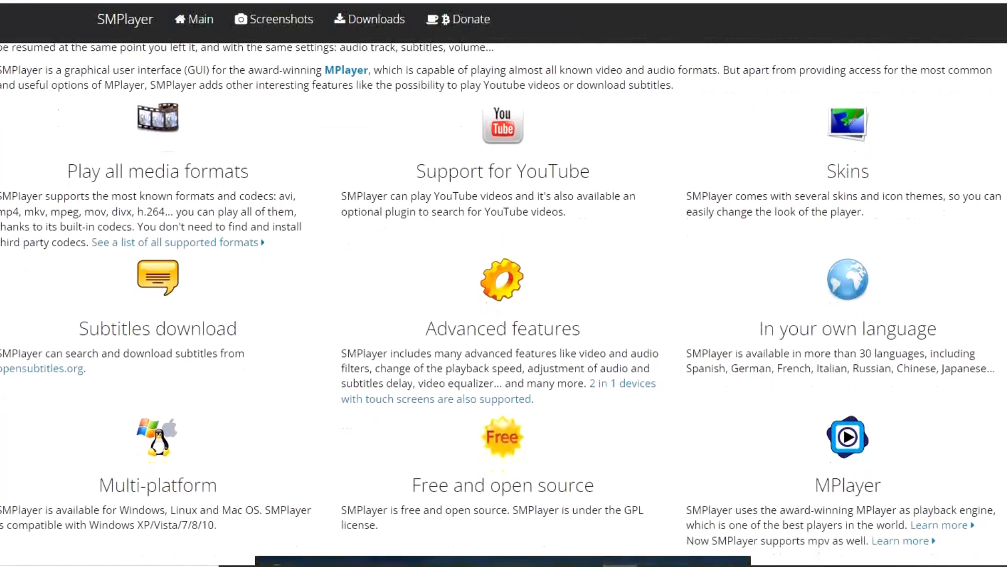
scroll(up, 3)
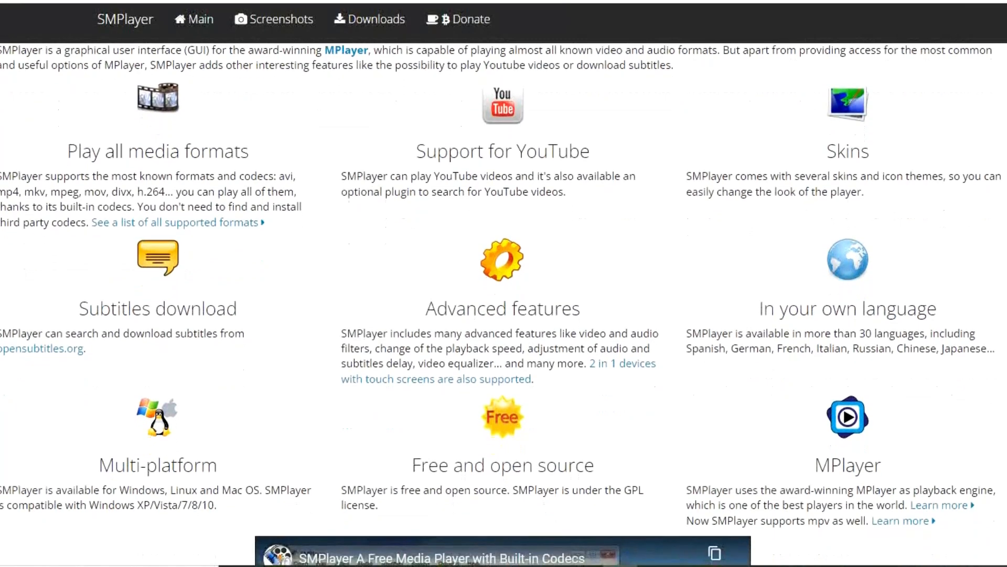
Scroll further down the SMPlayer page to its embedded introduction video
scroll(down, 3)
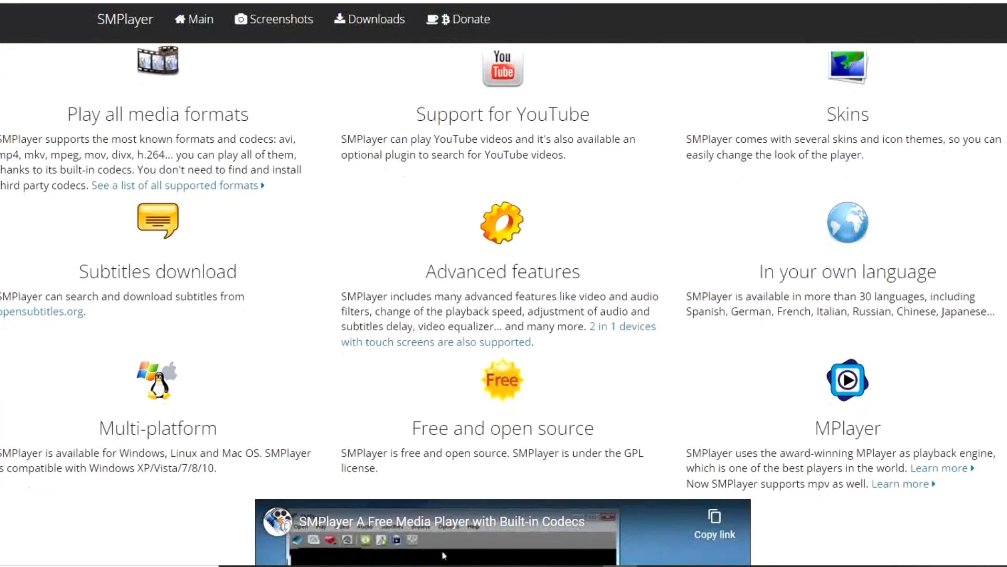
scroll(down, 3)
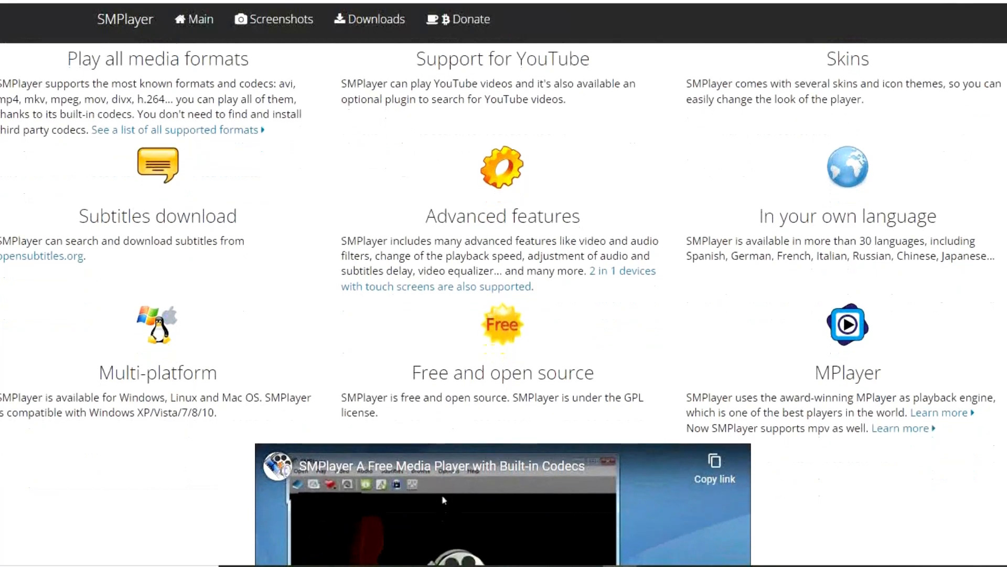
scroll(down, 3)
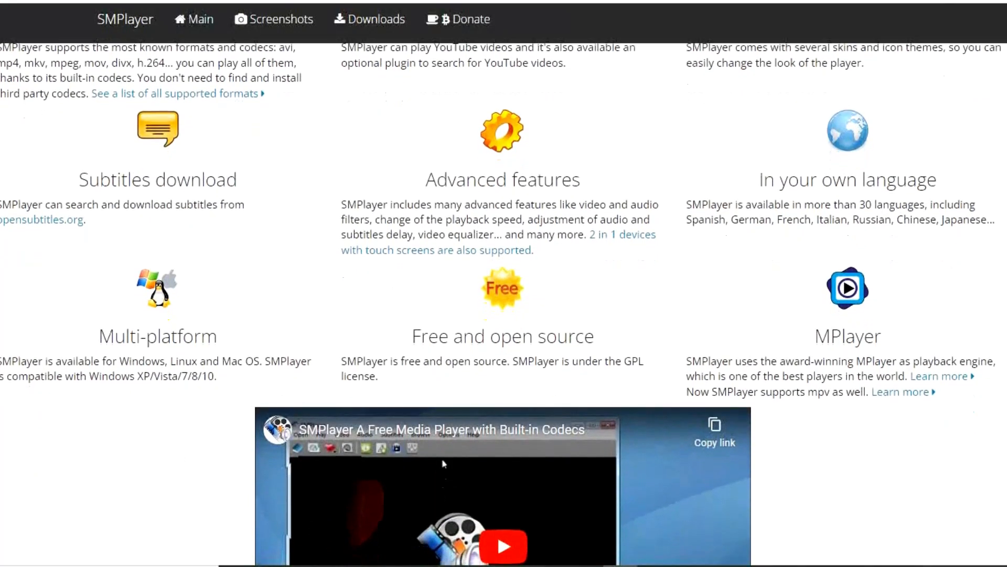
scroll(down, 3)
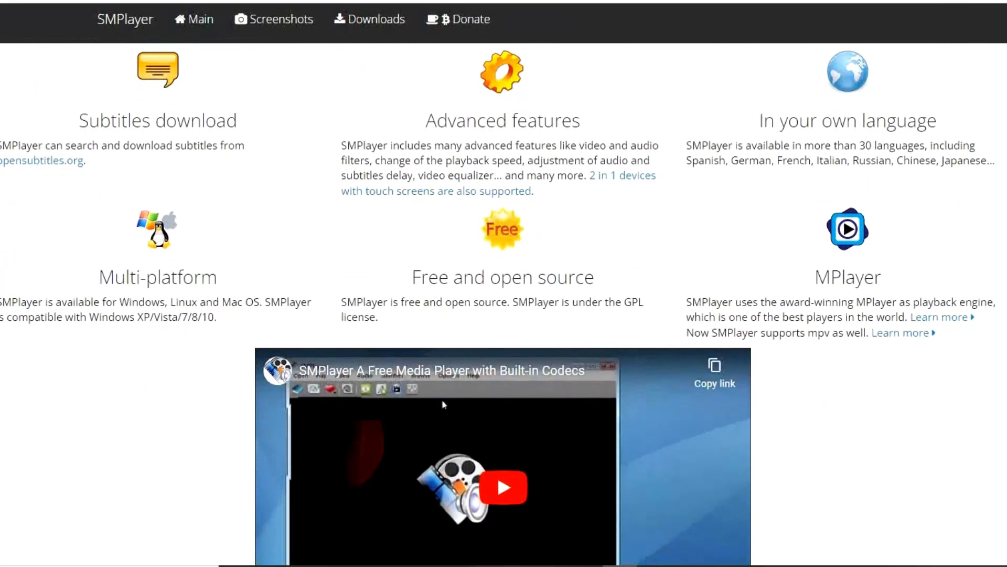
scroll(down, 3)
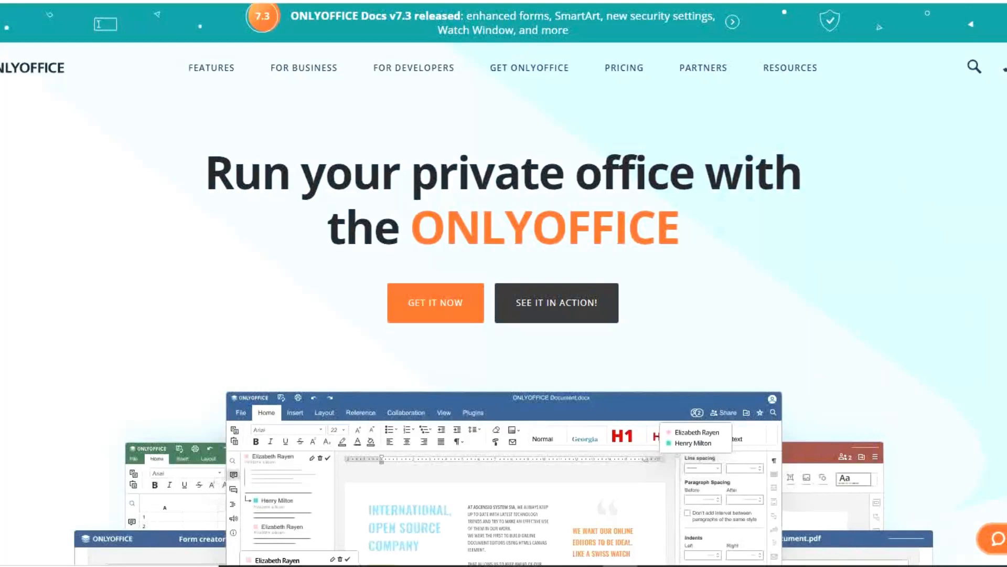
Scroll past the ONLYOFFICE editor screenshots to the 'Welcome to ONLYOFFICE' video section
scroll(down, 3)
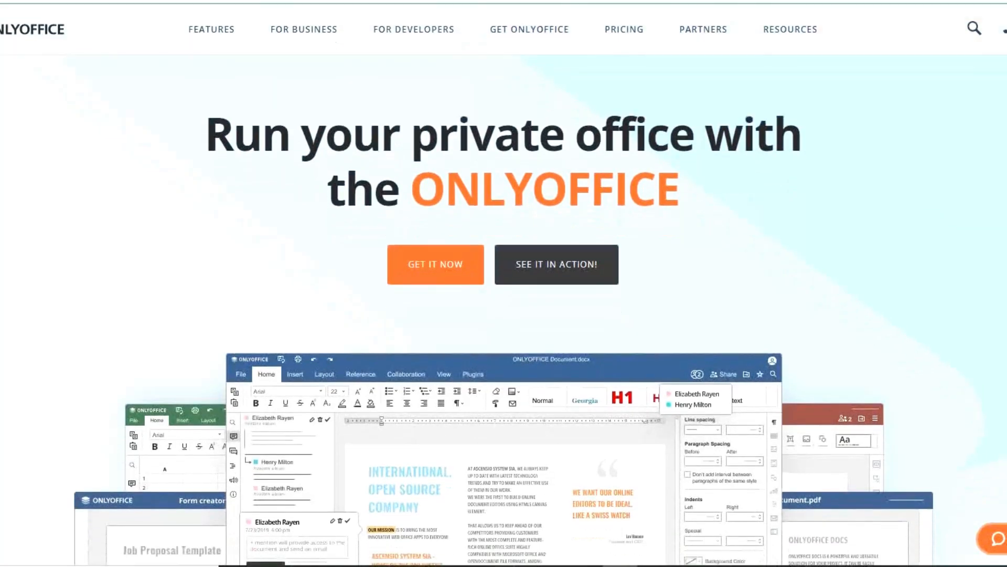
scroll(down, 3)
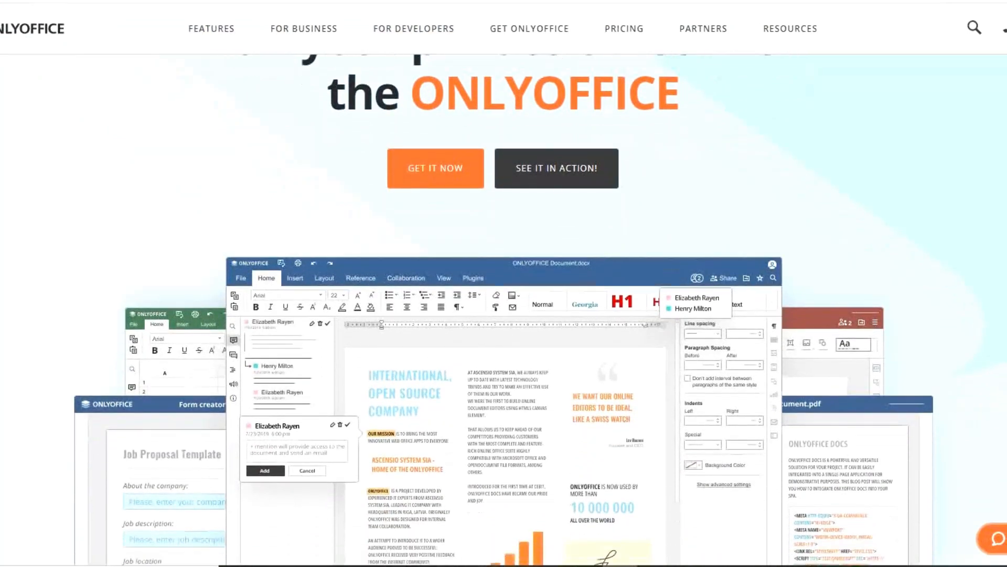
scroll(down, 3)
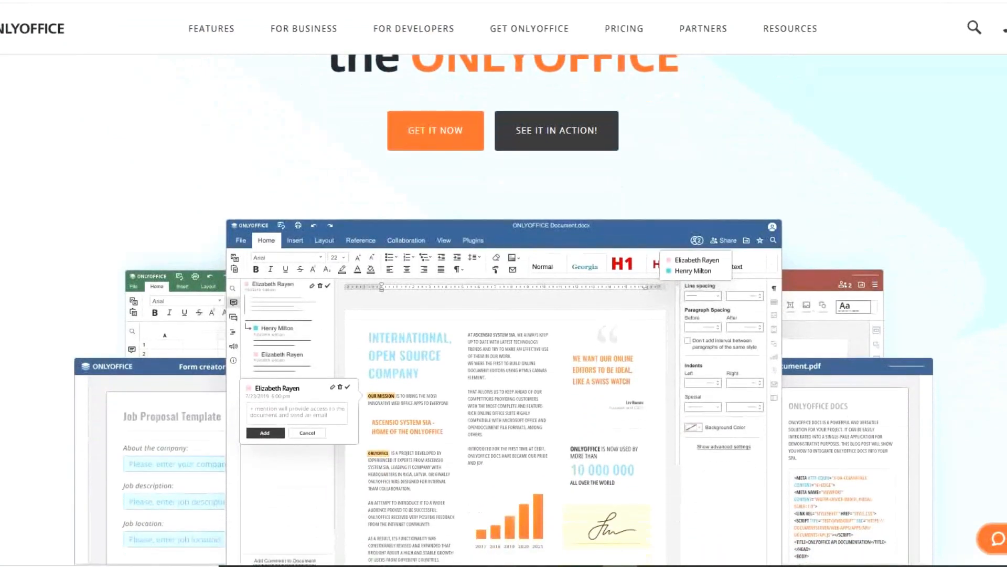
scroll(down, 3)
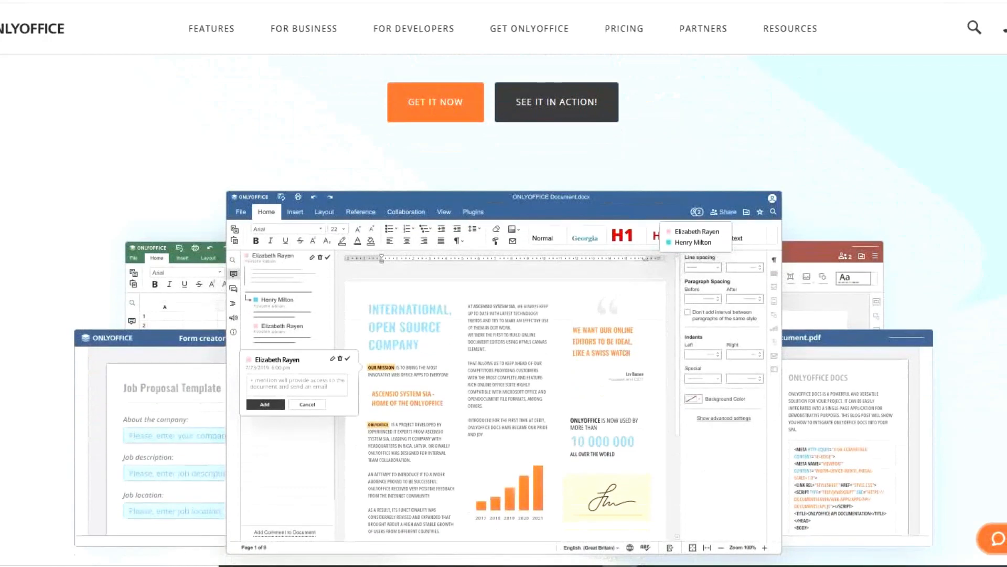
scroll(down, 3)
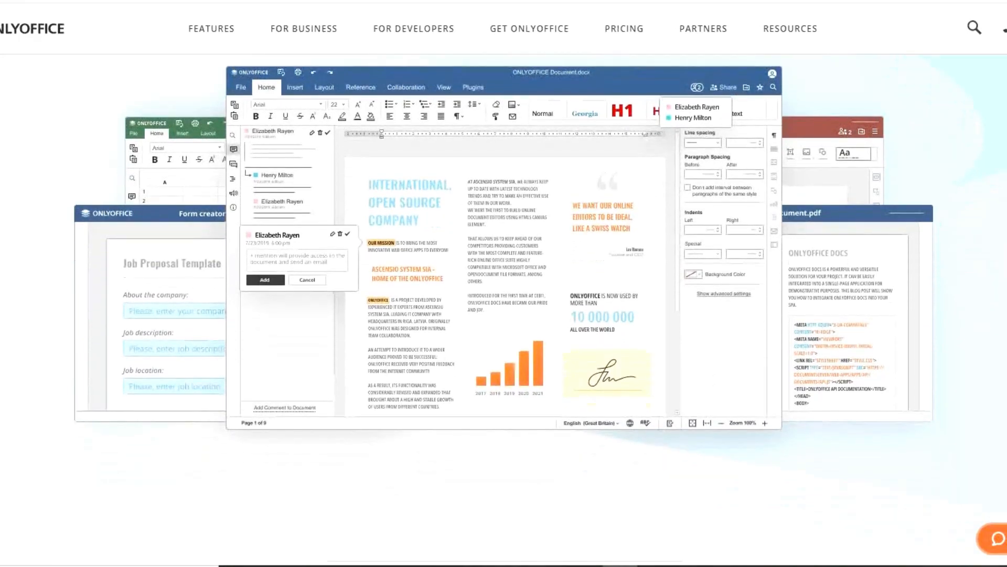
scroll(down, 3)
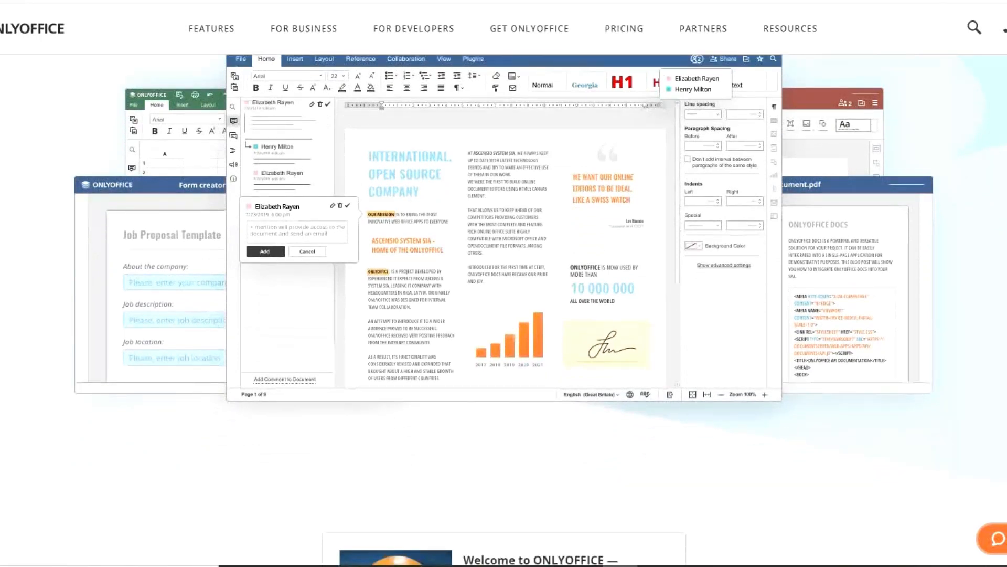
scroll(down, 3)
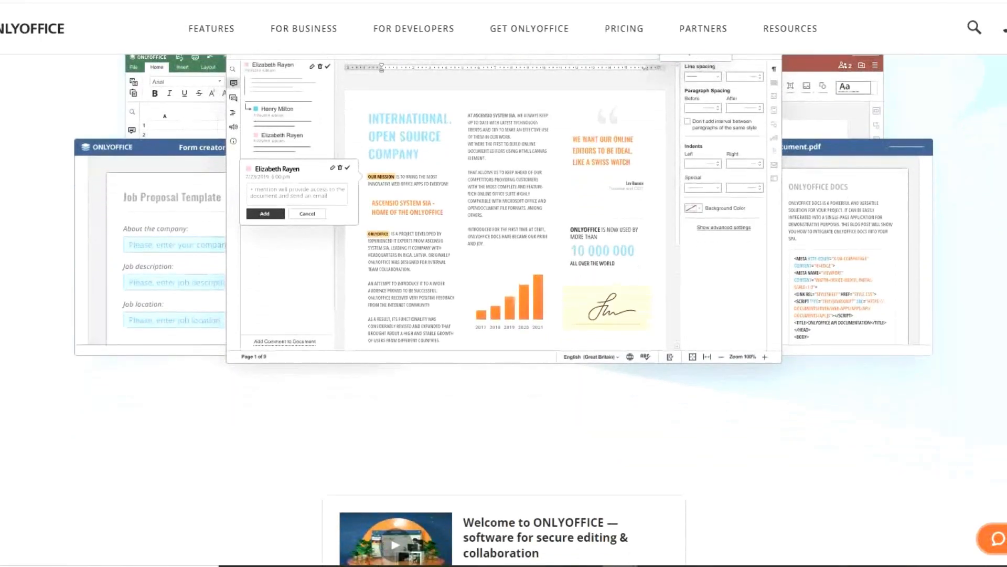
scroll(down, 3)
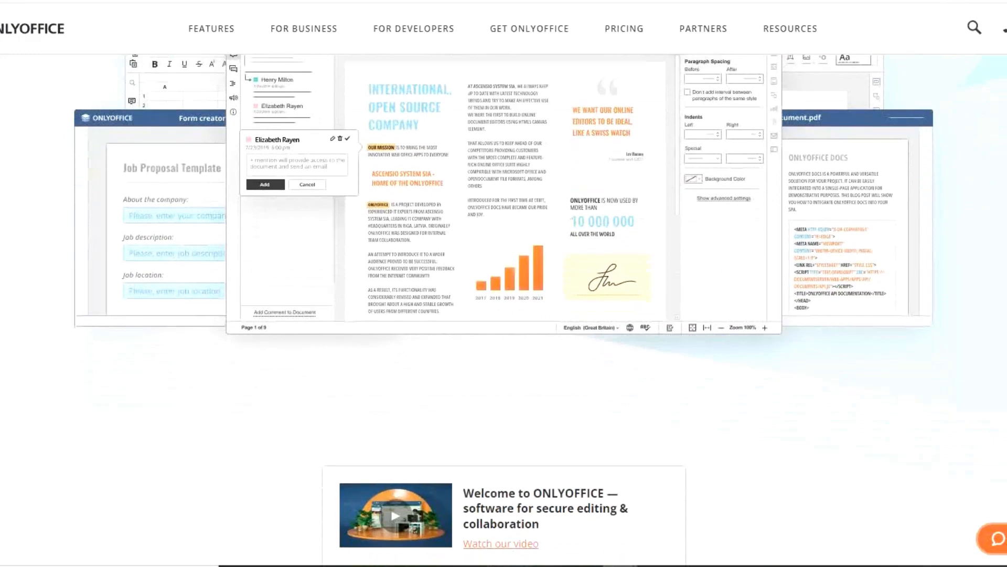
scroll(down, 3)
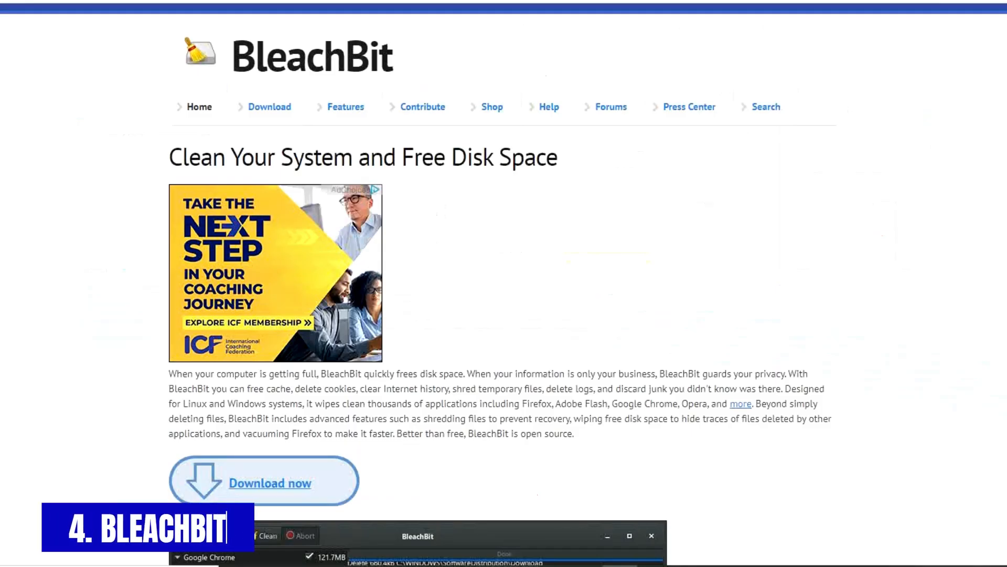
Scroll past BleachBit's description and Download now link to the cleaning log screenshot
scroll(up, 3)
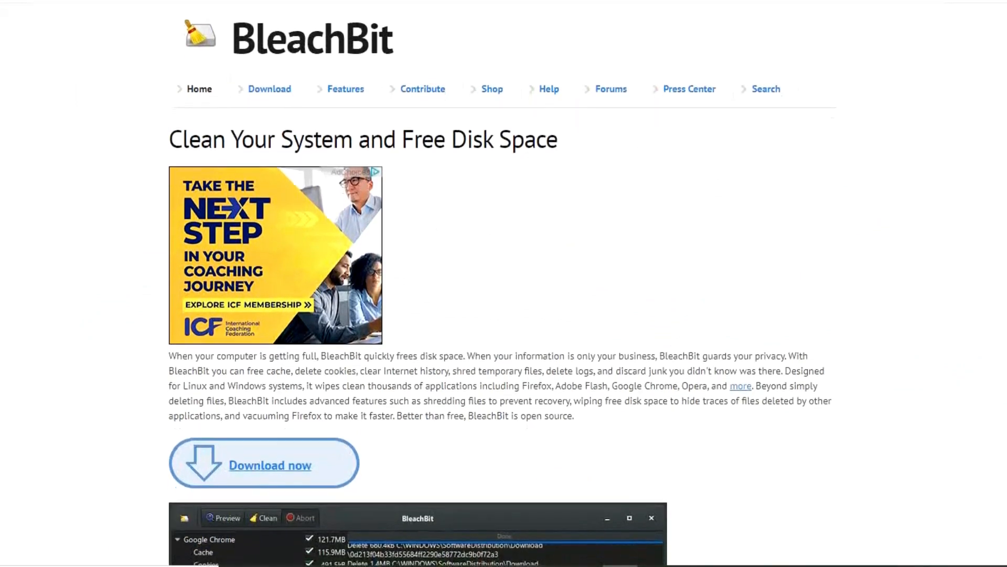
scroll(down, 3)
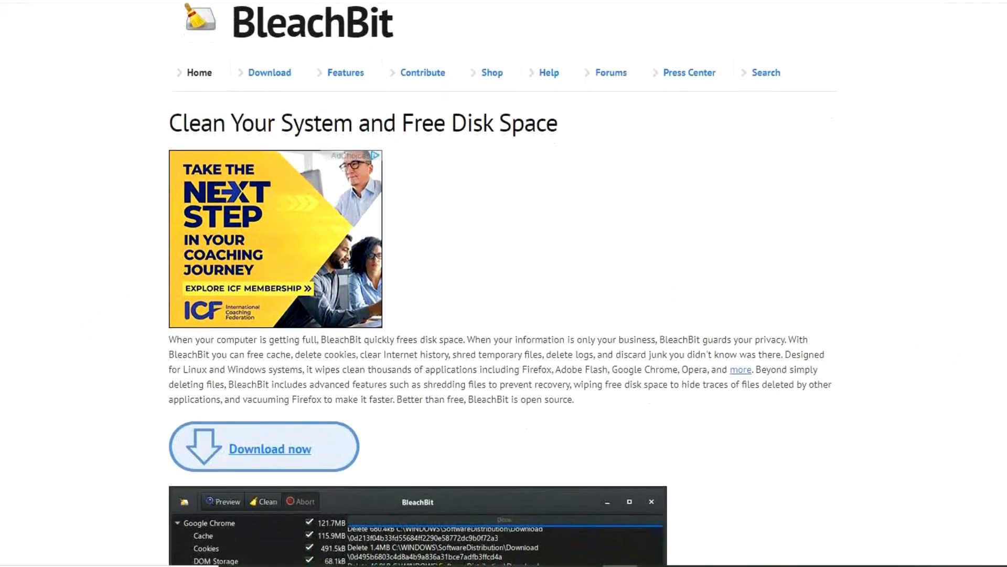
scroll(down, 3)
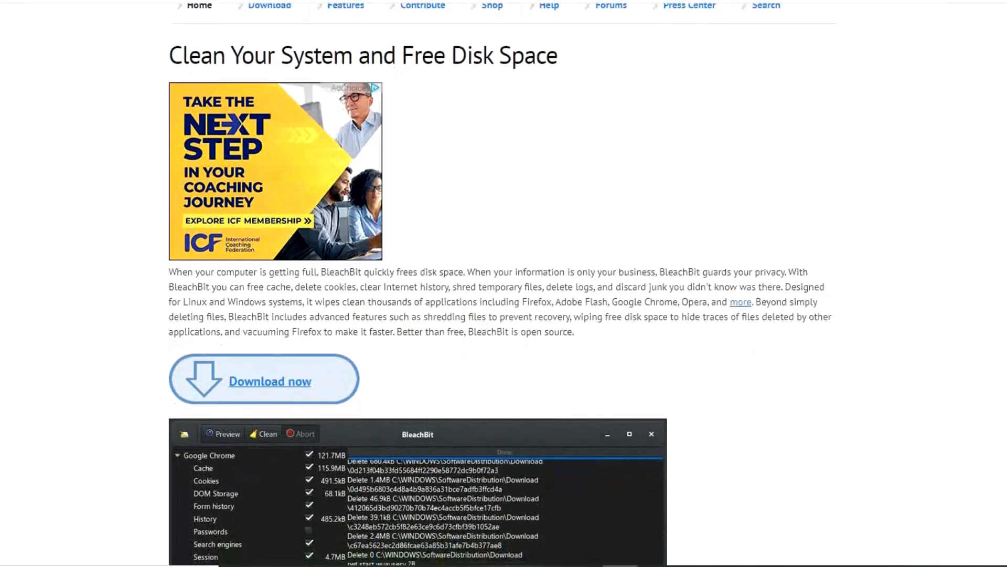
scroll(down, 3)
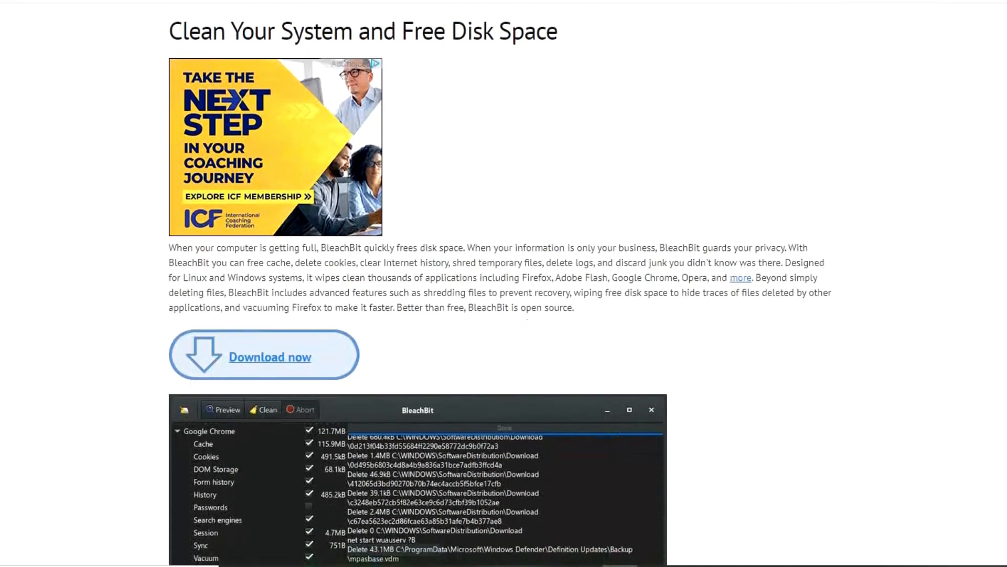
scroll(down, 3)
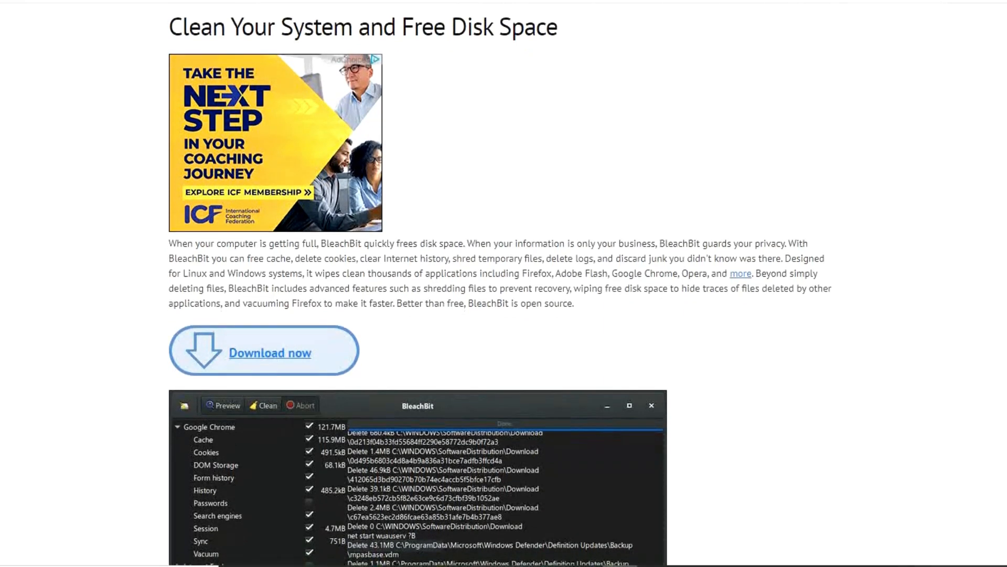
scroll(down, 3)
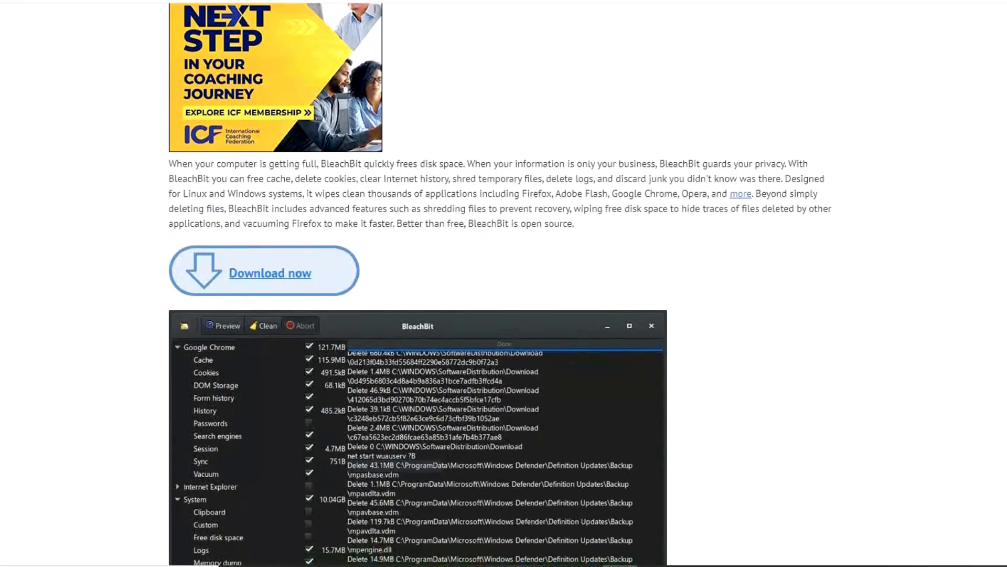
scroll(down, 3)
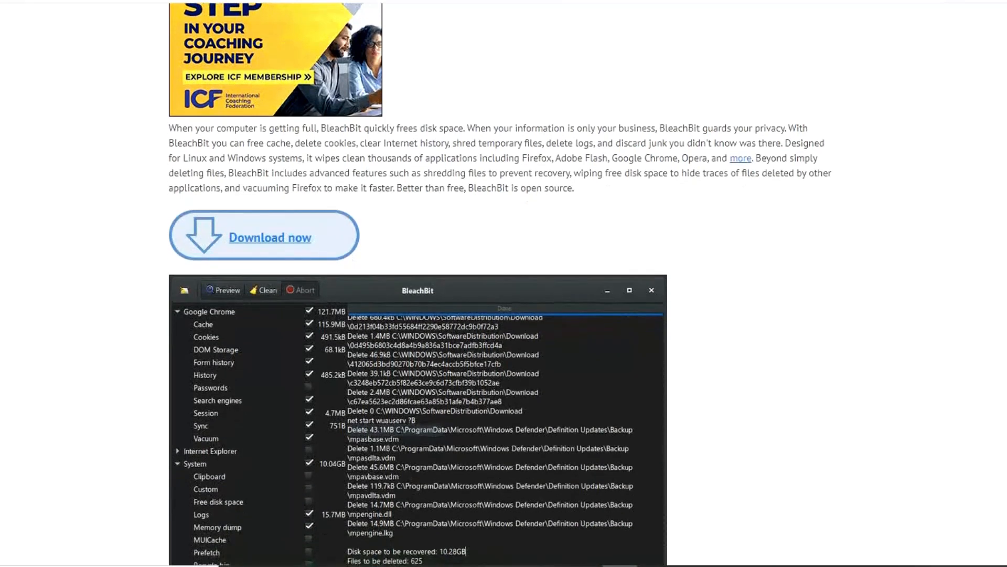
scroll(down, 3)
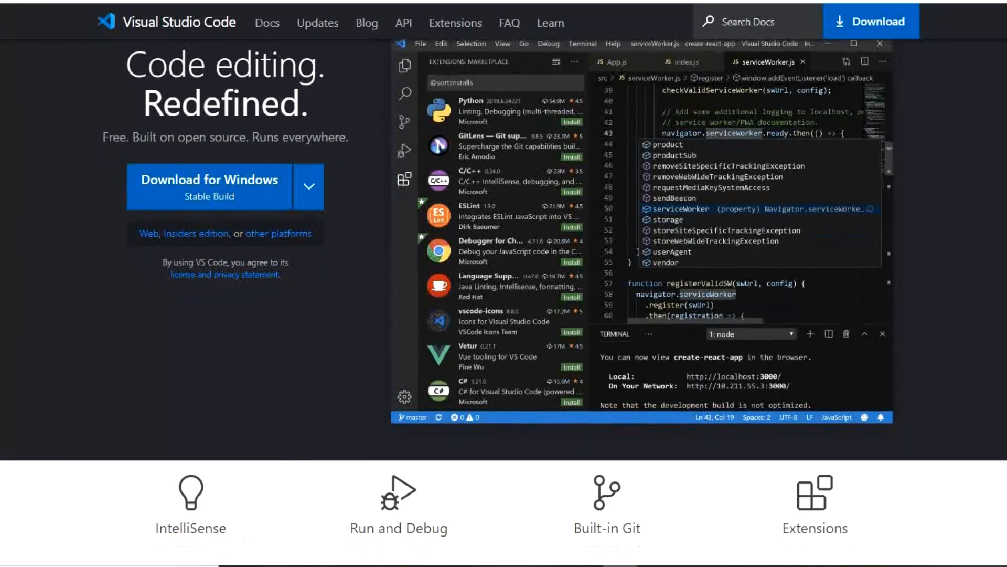
Scroll to the IntelliSense, Run and Debug, Built-in Git, Extensions features and testimonials
scroll(down, 3)
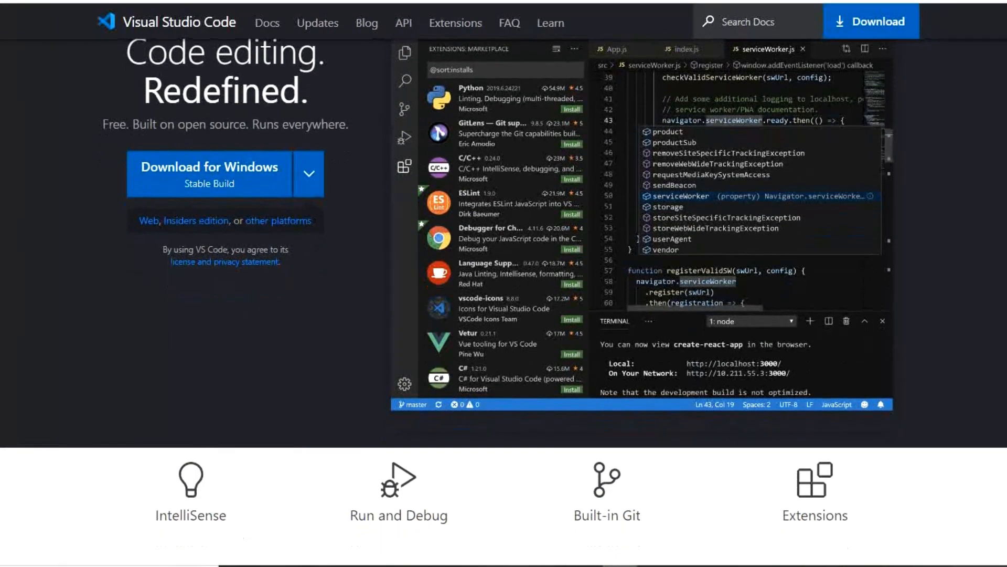
scroll(down, 3)
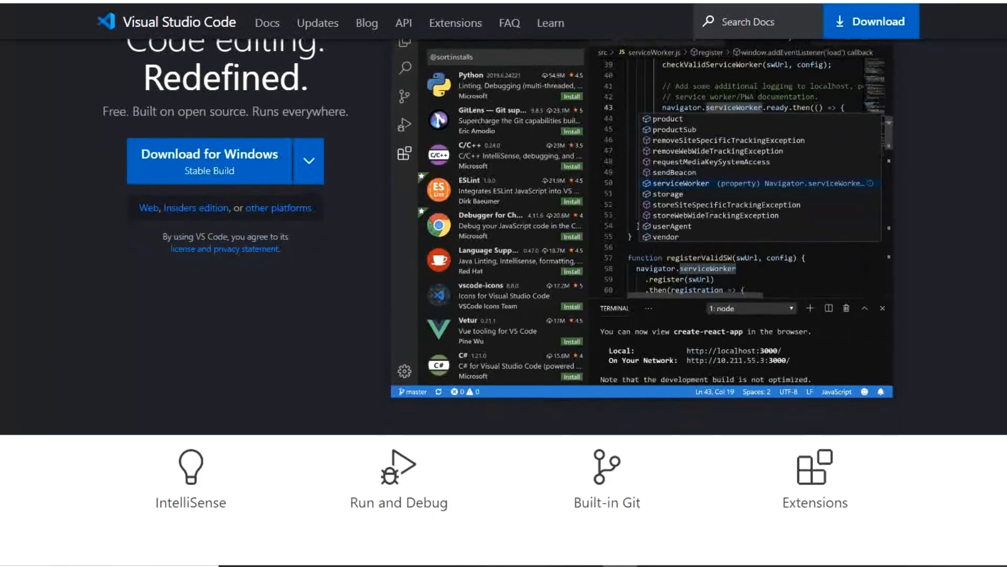
scroll(down, 3)
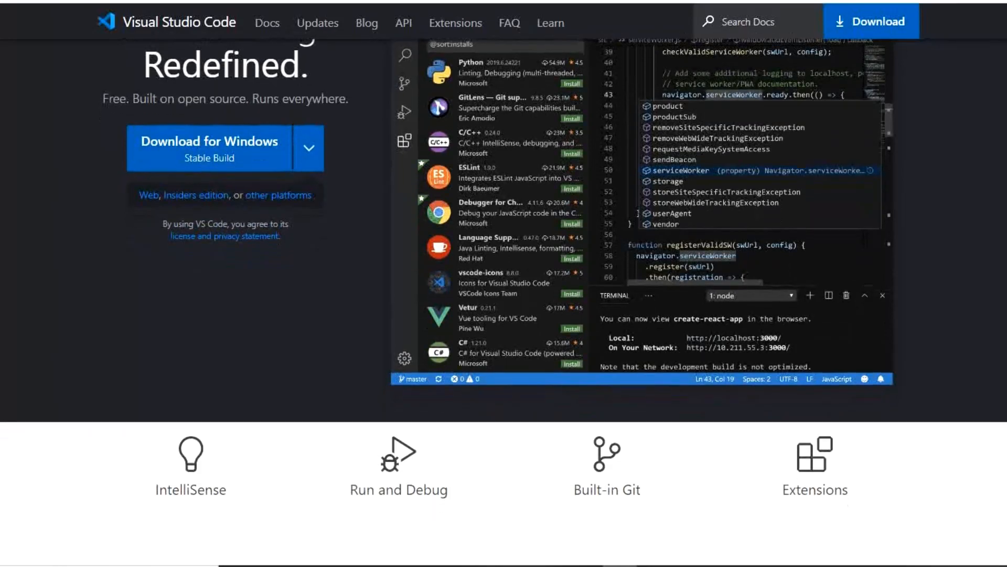
scroll(down, 3)
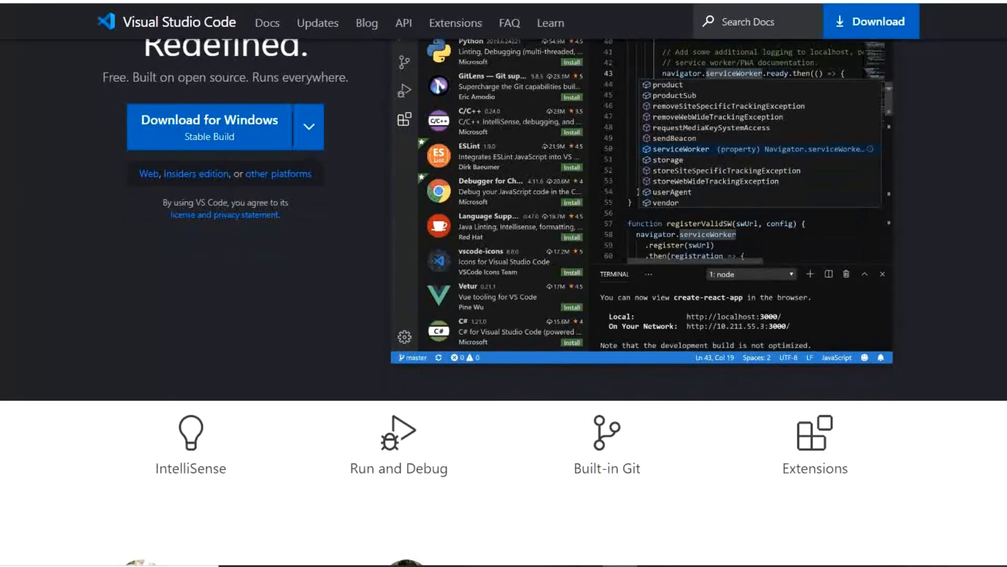
scroll(down, 3)
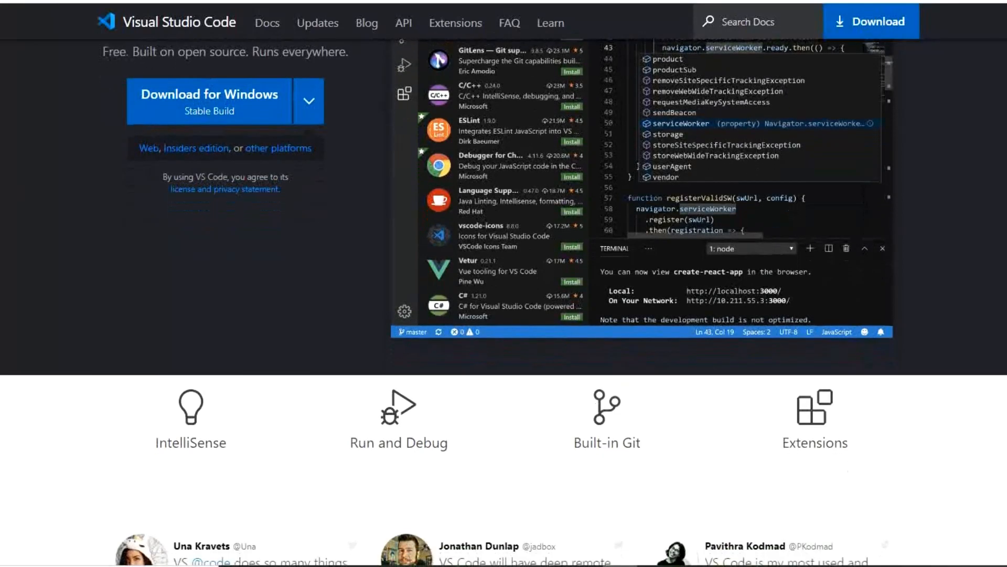
scroll(down, 3)
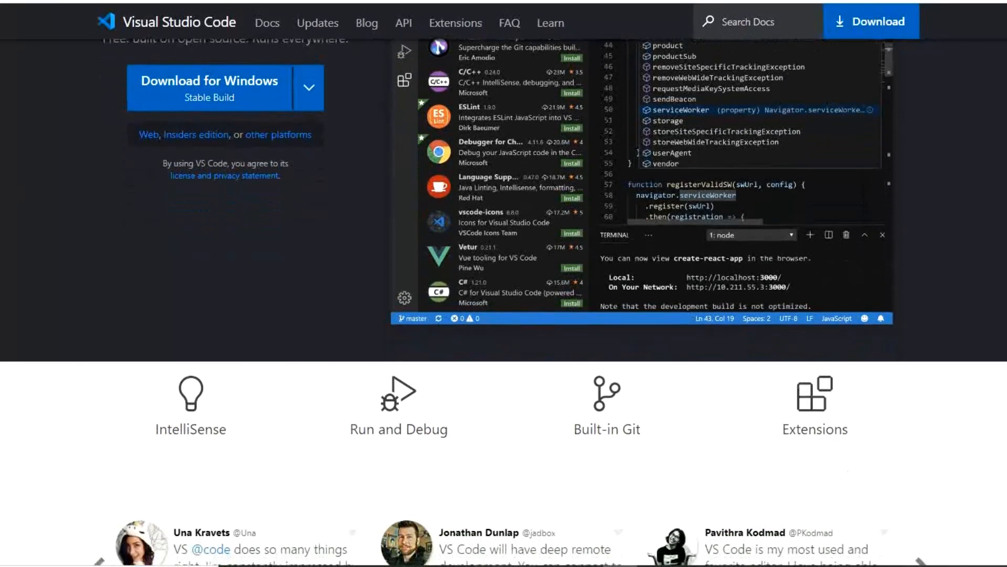
scroll(down, 3)
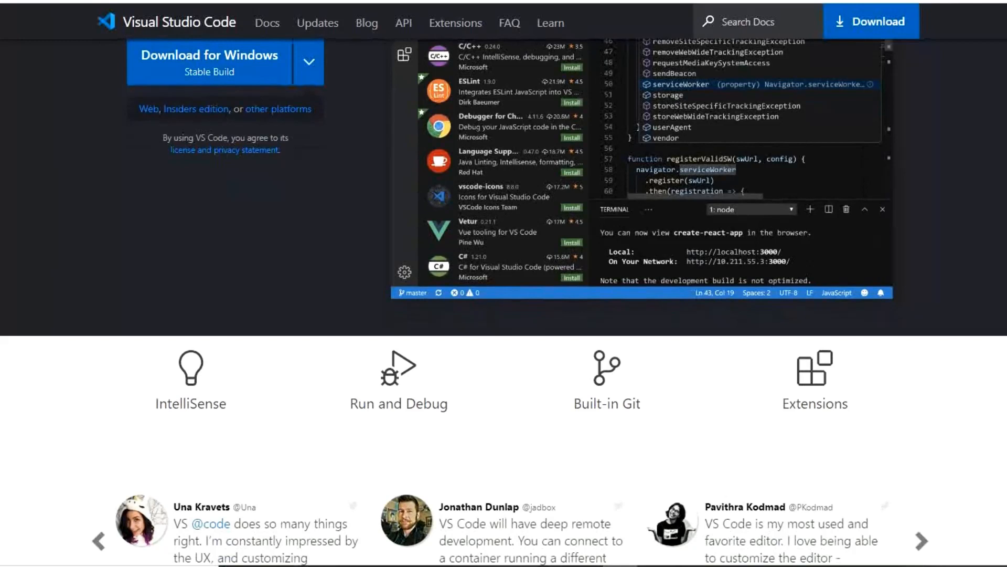
scroll(down, 3)
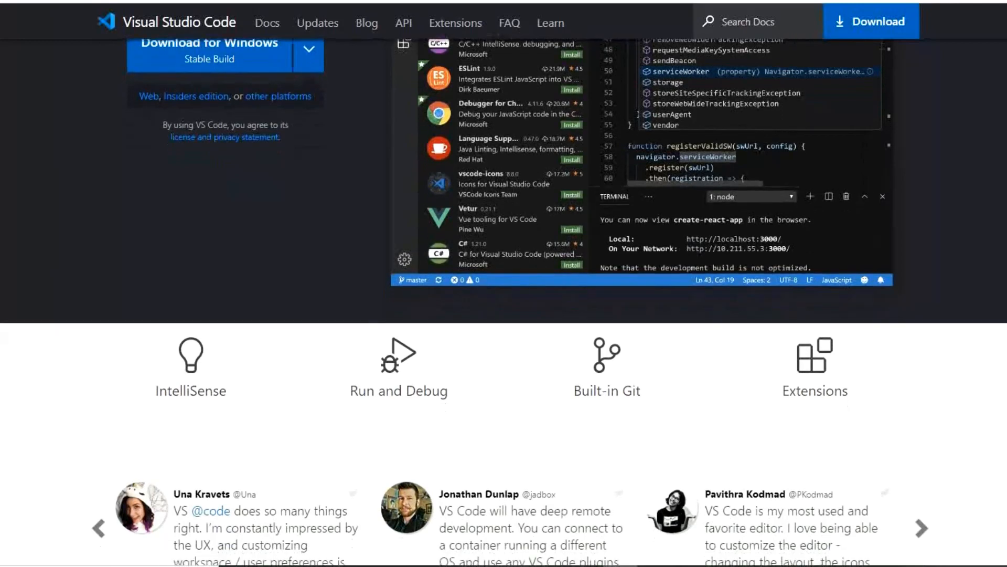
scroll(down, 3)
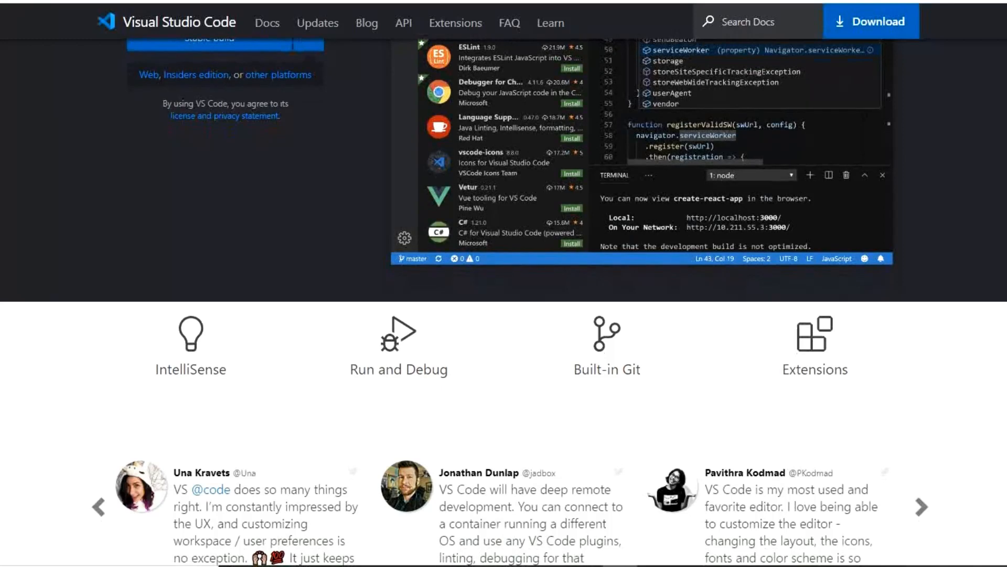
scroll(down, 3)
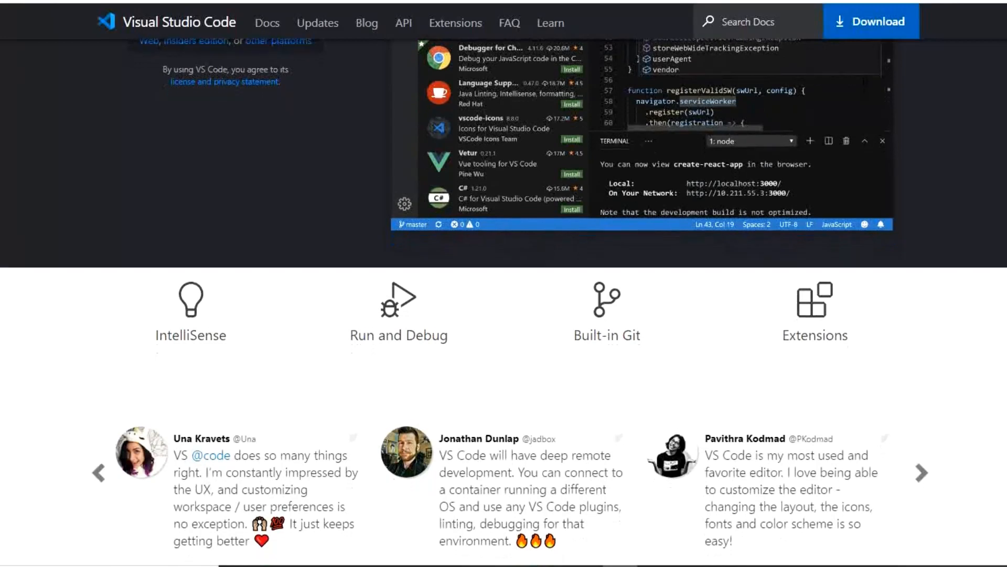
scroll(down, 3)
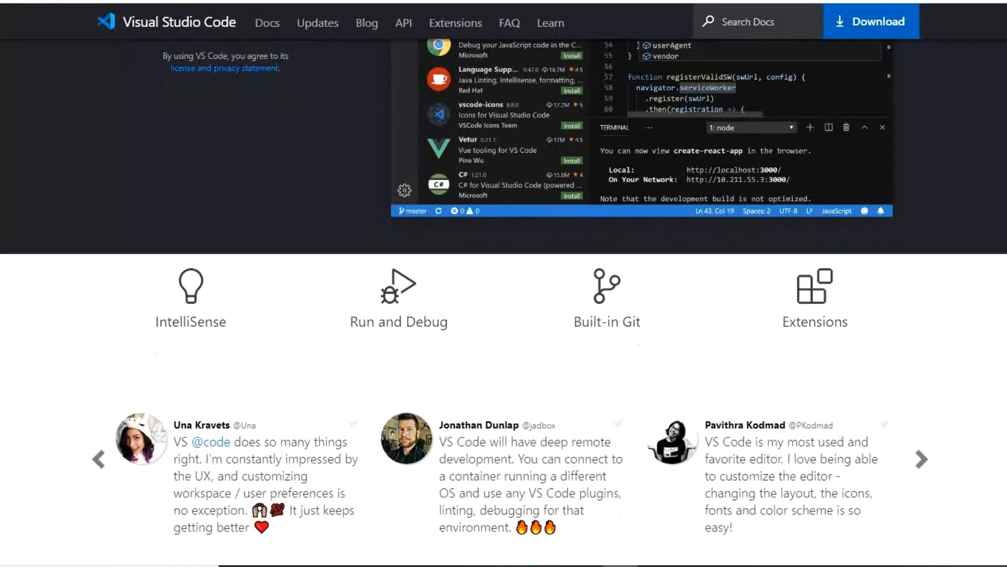
scroll(down, 3)
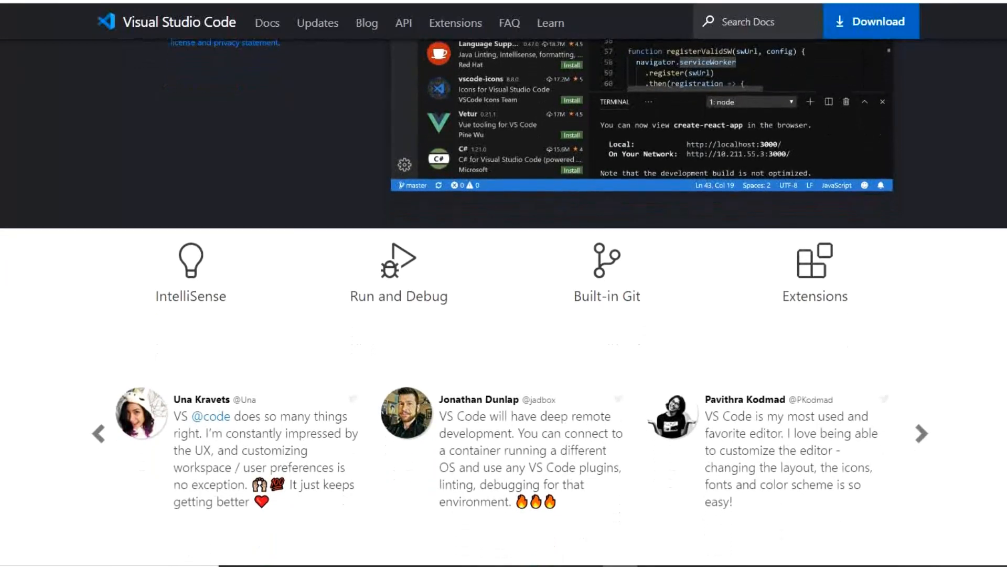